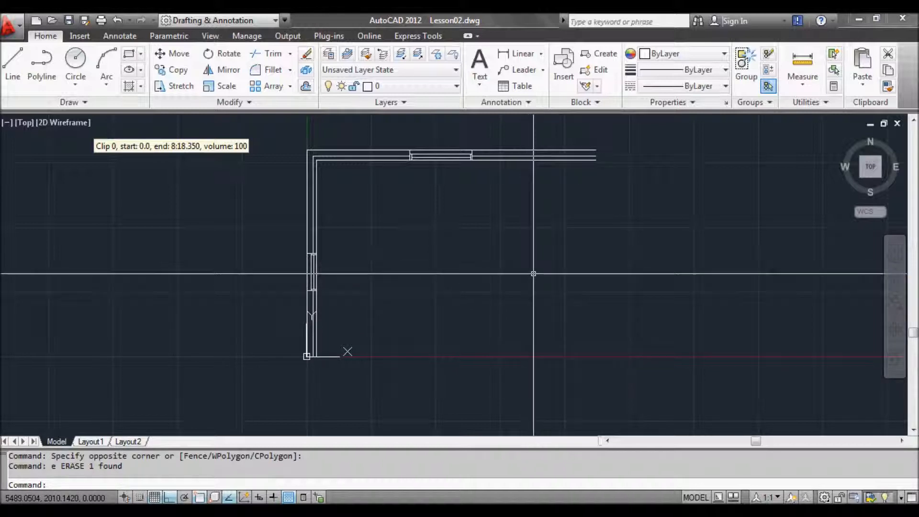
{"action": "mouse_move", "coordinate": [530, 246]}
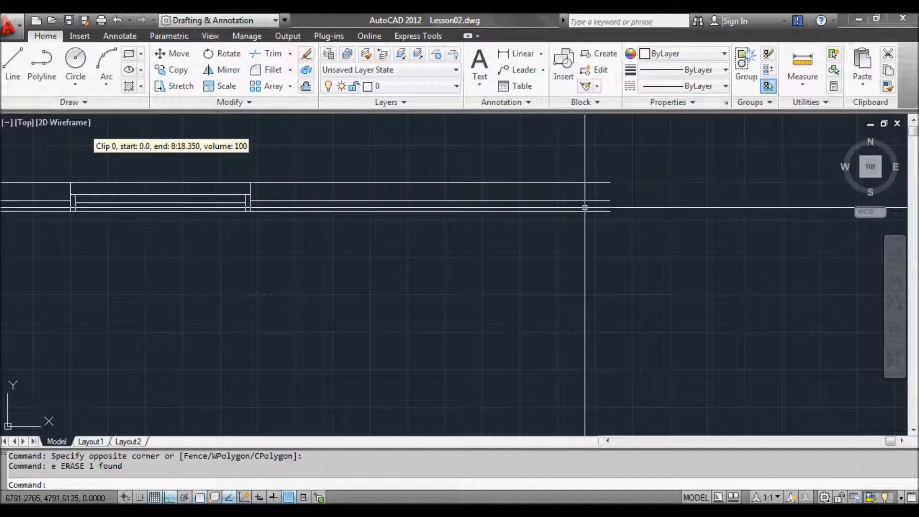
{"action": "mouse_move", "coordinate": [617, 207]}
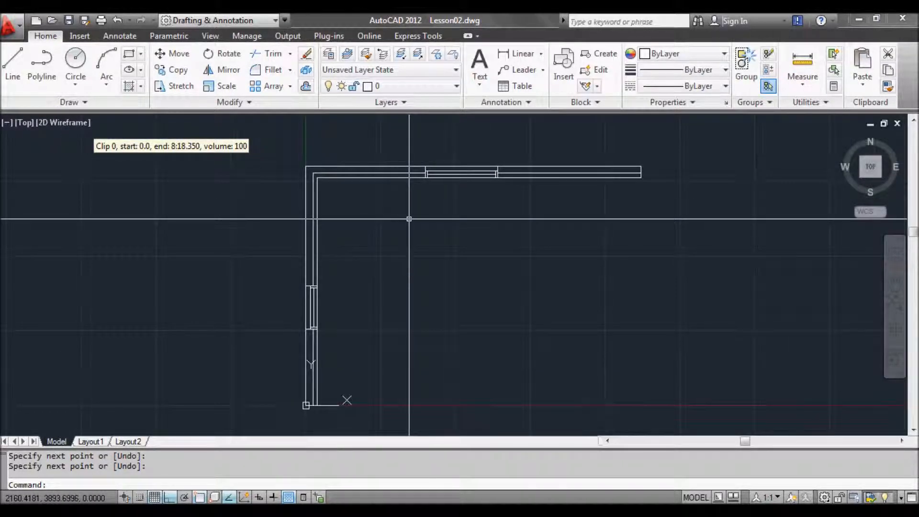
- Hatch the L-shaped wall region with the ANSI32 diagonal-line pattern via BH
{"action": "type", "text": "b"}
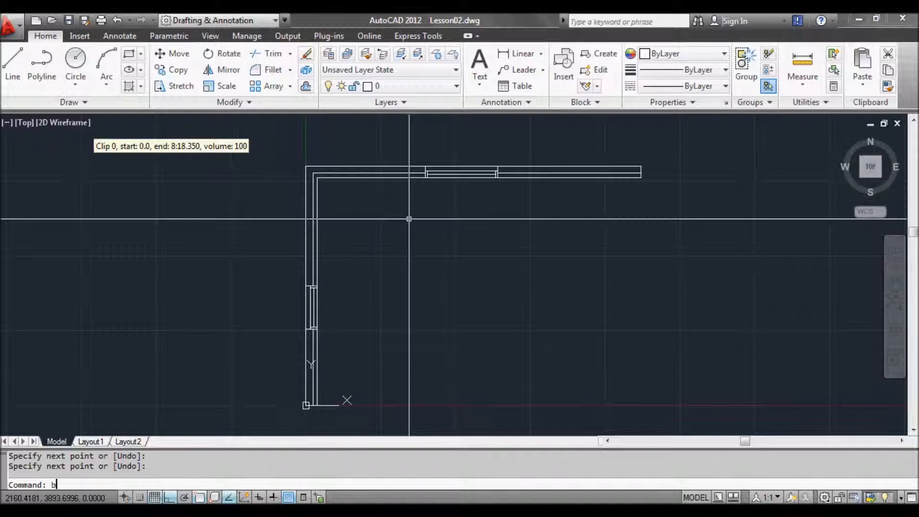
{"action": "type", "text": "H"}
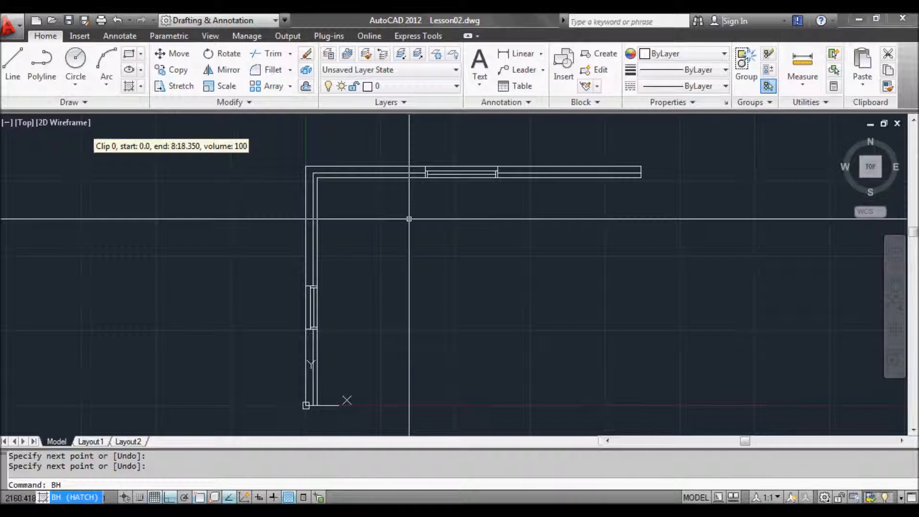
{"action": "key", "text": "Enter"}
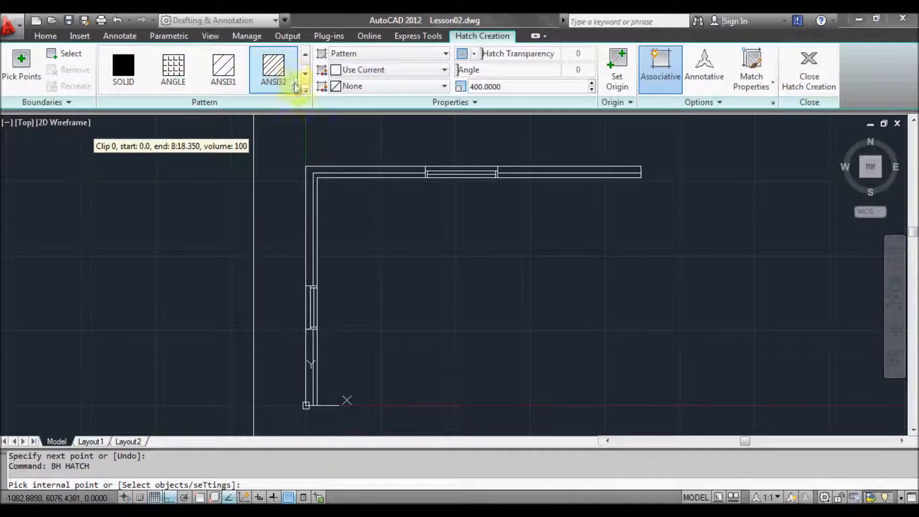
{"action": "left_click", "coordinate": [304, 78]}
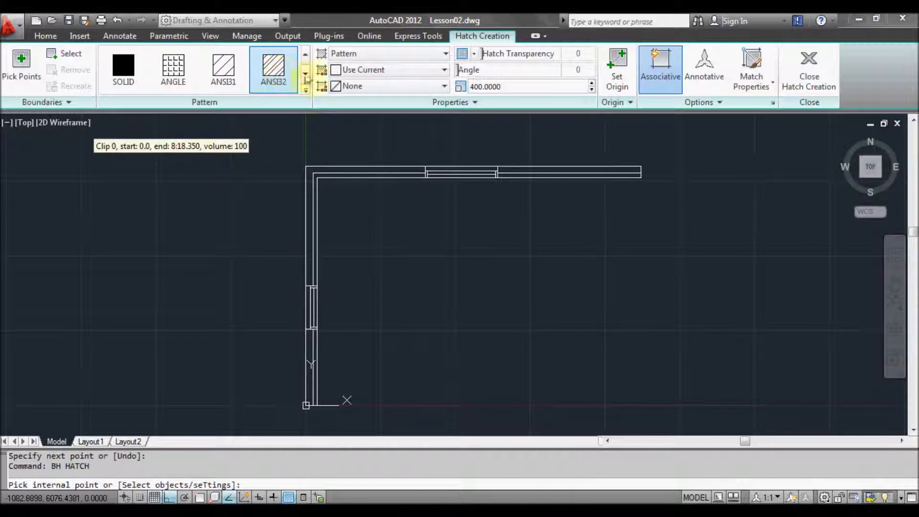
{"action": "left_click", "coordinate": [521, 86]}
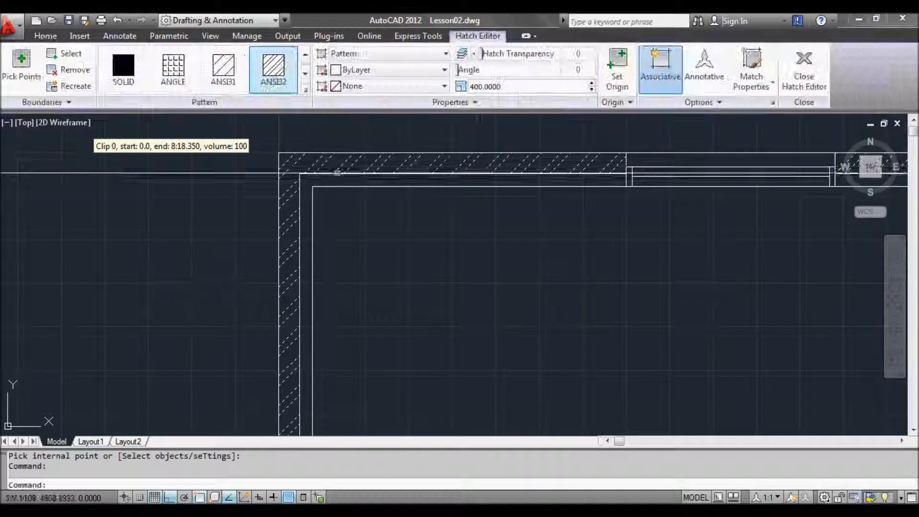
- Try AR-B816C brick and ANSI37 cross-hatch on the wall, then keep the ANSI31 diagonal hatch
{"action": "left_click", "coordinate": [803, 67]}
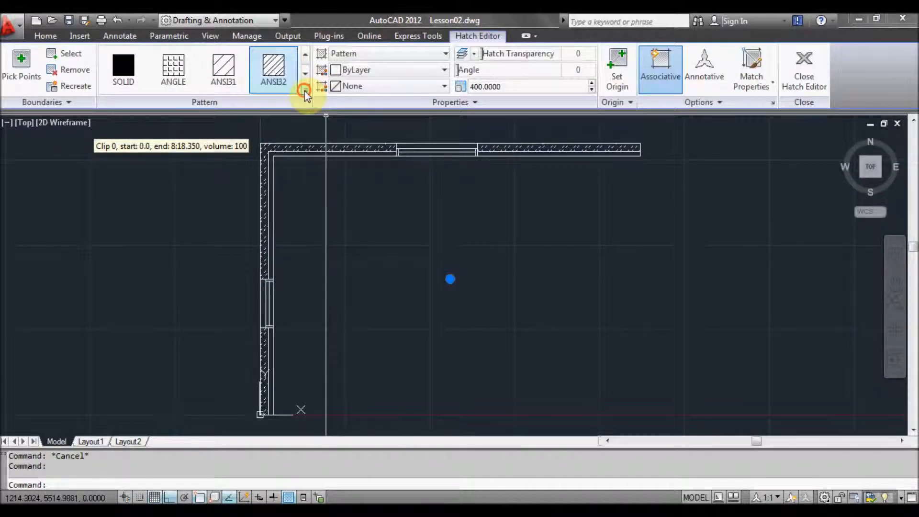
{"action": "left_click", "coordinate": [304, 95]}
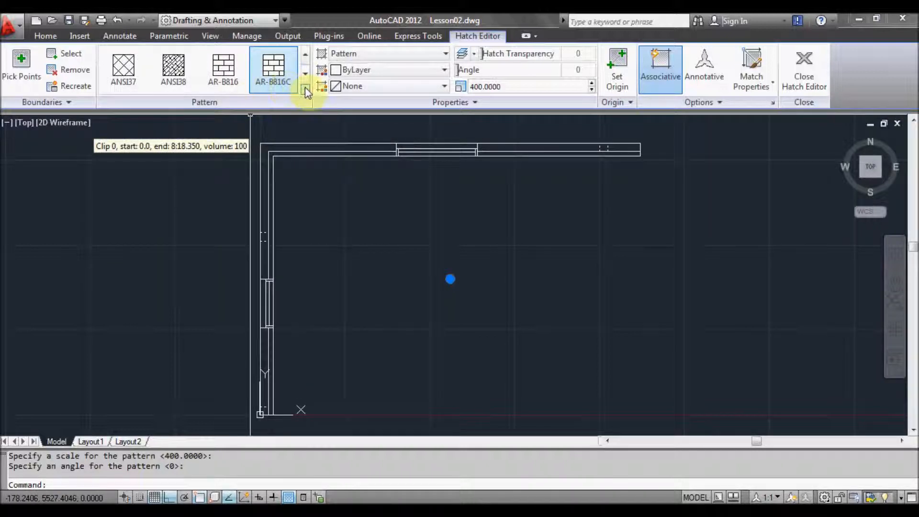
{"action": "left_click", "coordinate": [304, 91]}
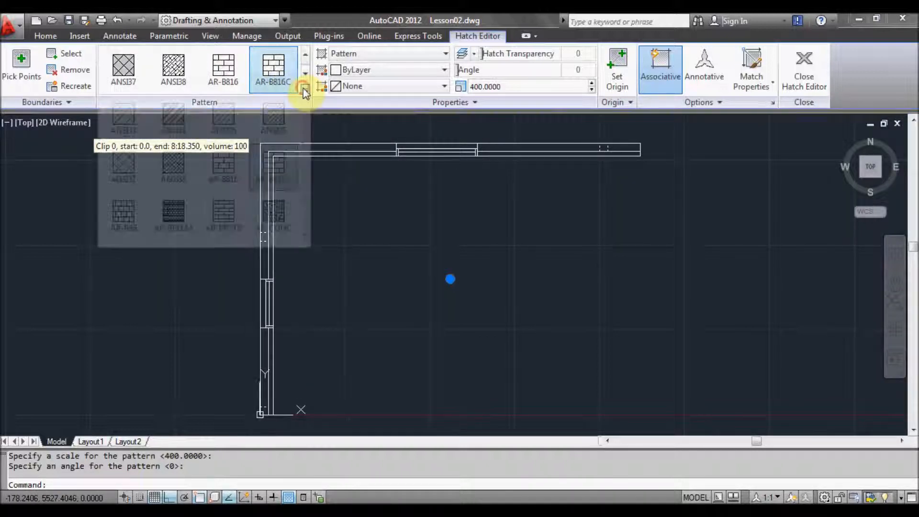
{"action": "left_click", "coordinate": [305, 93]}
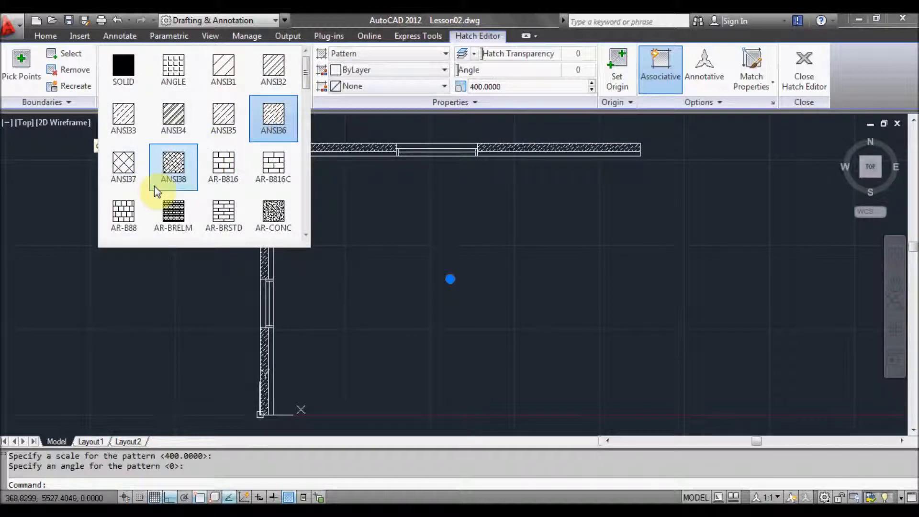
{"action": "mouse_move", "coordinate": [173, 171]}
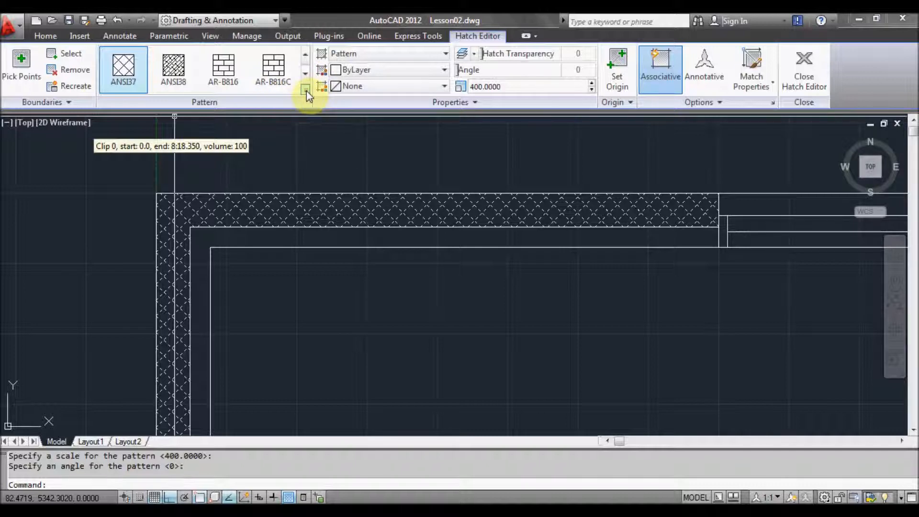
{"action": "left_click", "coordinate": [306, 94]}
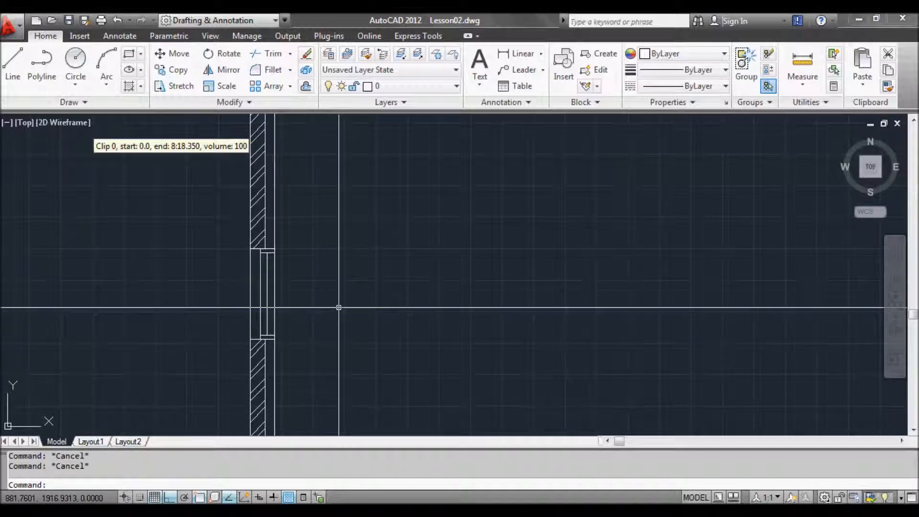
- Define block Window600mm from the 6 window objects with a picked base point, in millimetres
{"action": "type", "text": "B"}
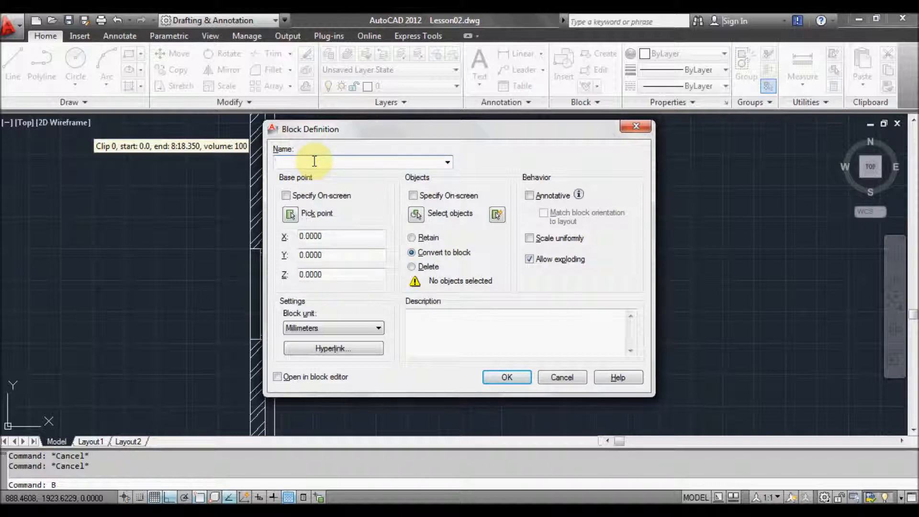
{"action": "type", "text": "Window600mm"}
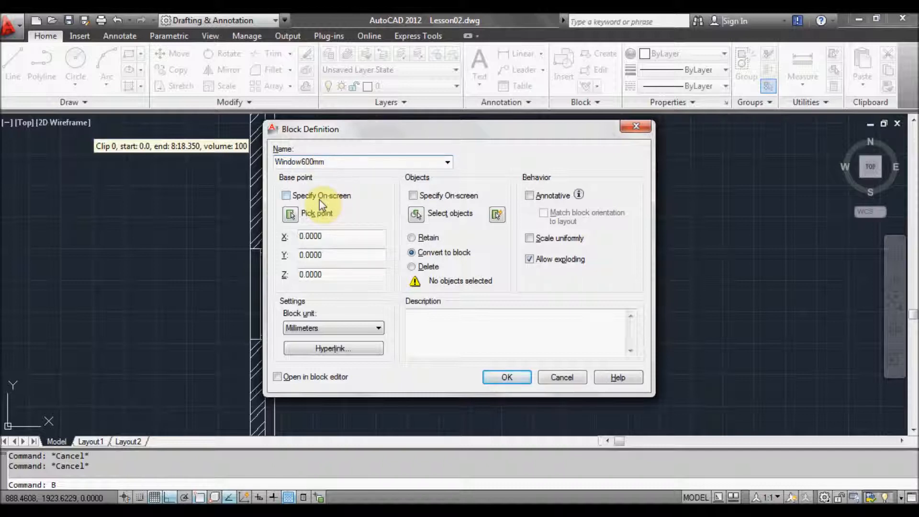
{"action": "left_click", "coordinate": [286, 196]}
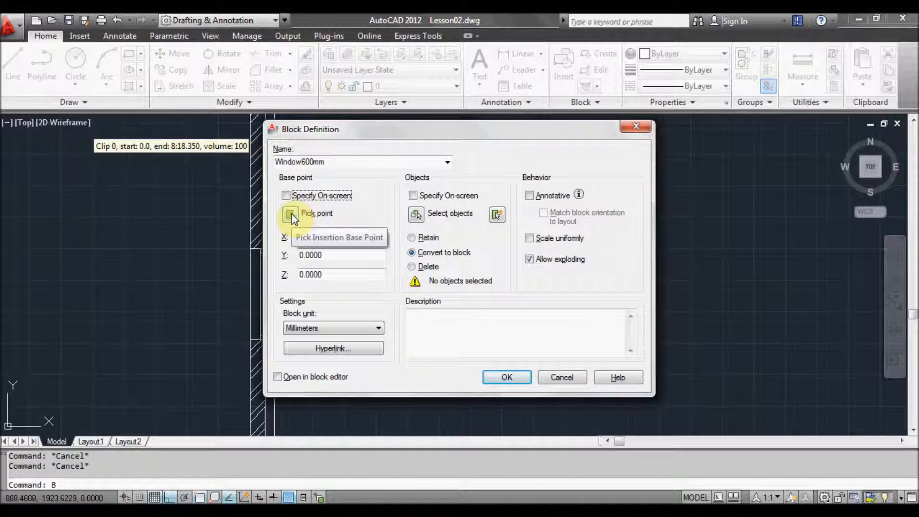
{"action": "left_click", "coordinate": [290, 213]}
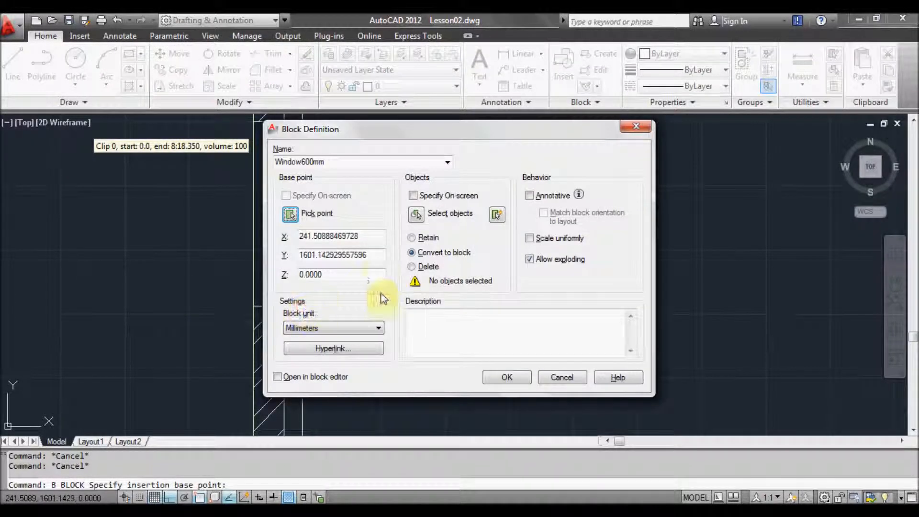
{"action": "mouse_move", "coordinate": [416, 213]}
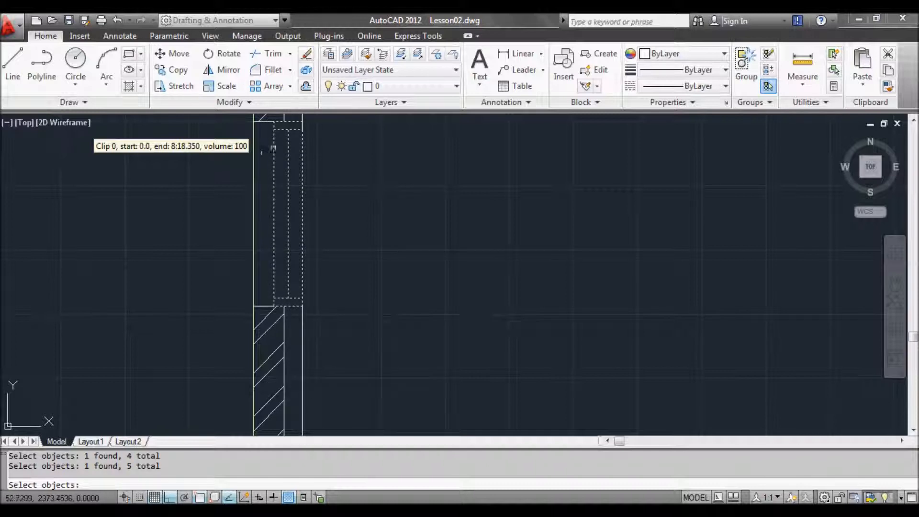
{"action": "left_click", "coordinate": [341, 213]}
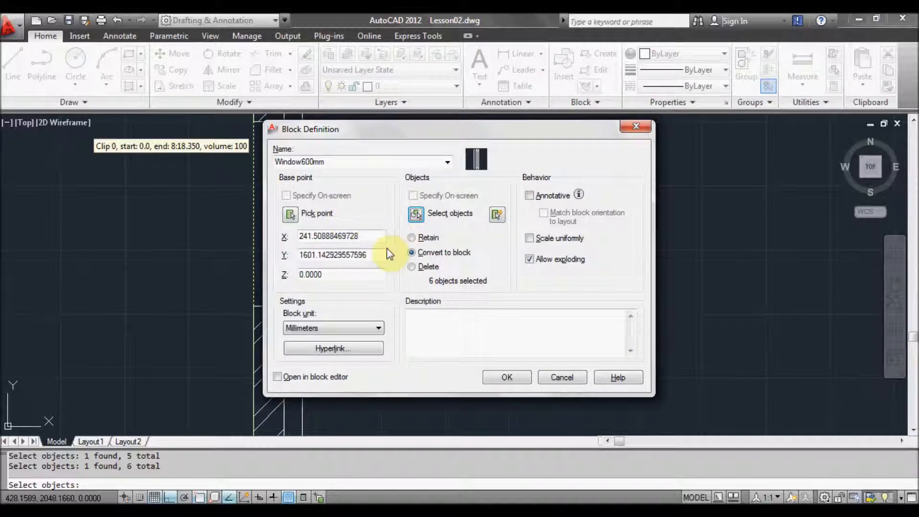
{"action": "mouse_move", "coordinate": [378, 328]}
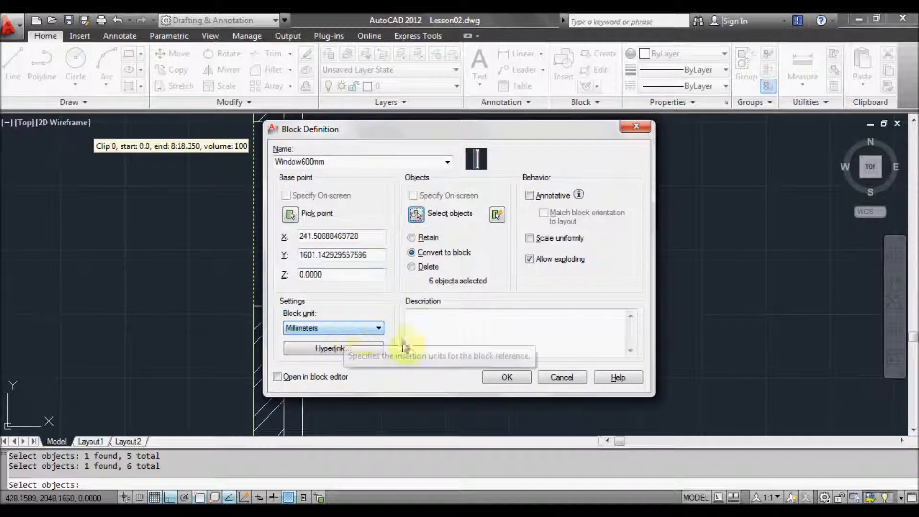
{"action": "left_click", "coordinate": [505, 377]}
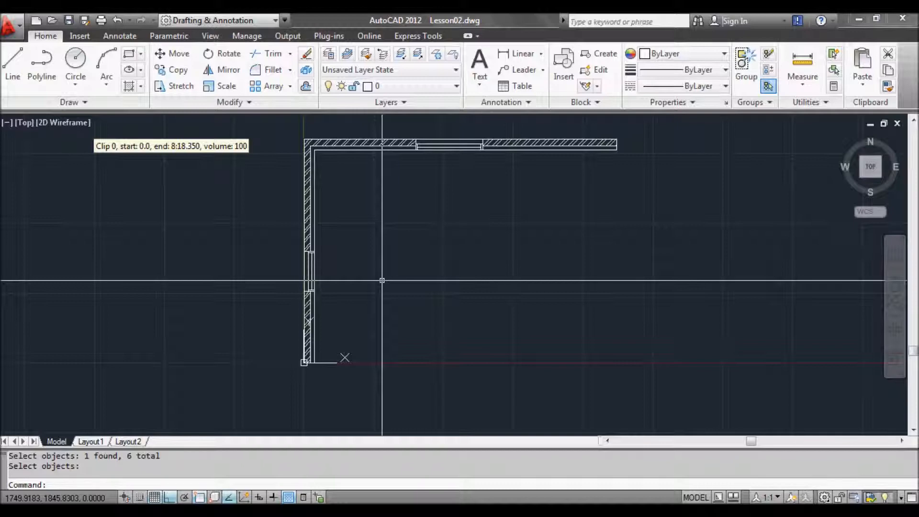
- Insert a copy of the Window600mm block beside the hatched left wall
{"action": "type", "text": "I"}
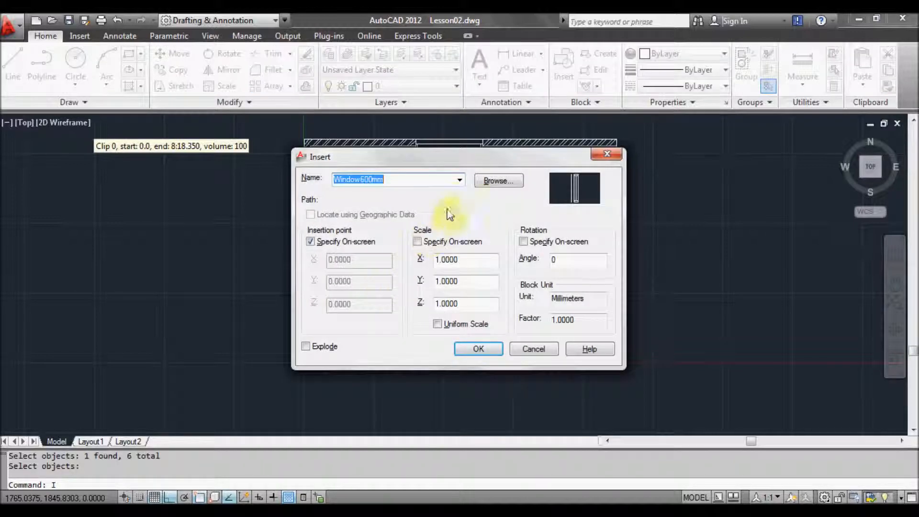
{"action": "left_click", "coordinate": [459, 179]}
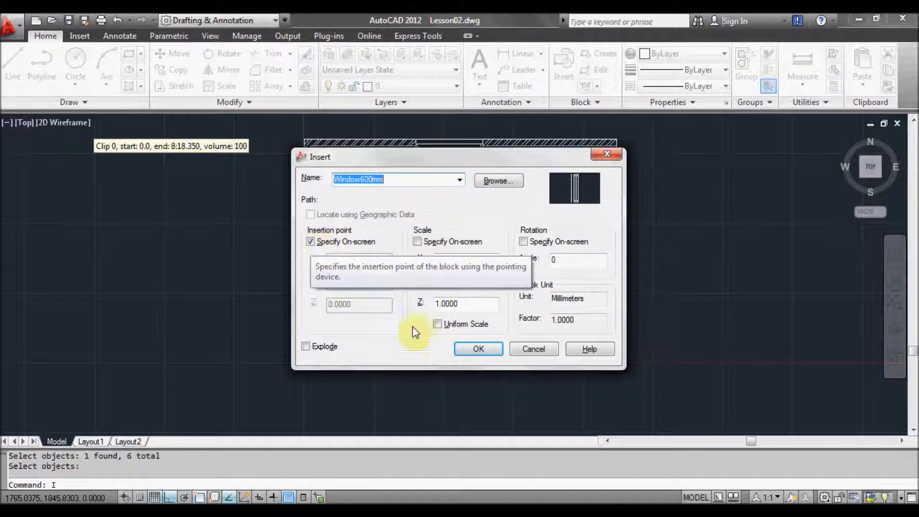
{"action": "mouse_move", "coordinate": [276, 280]}
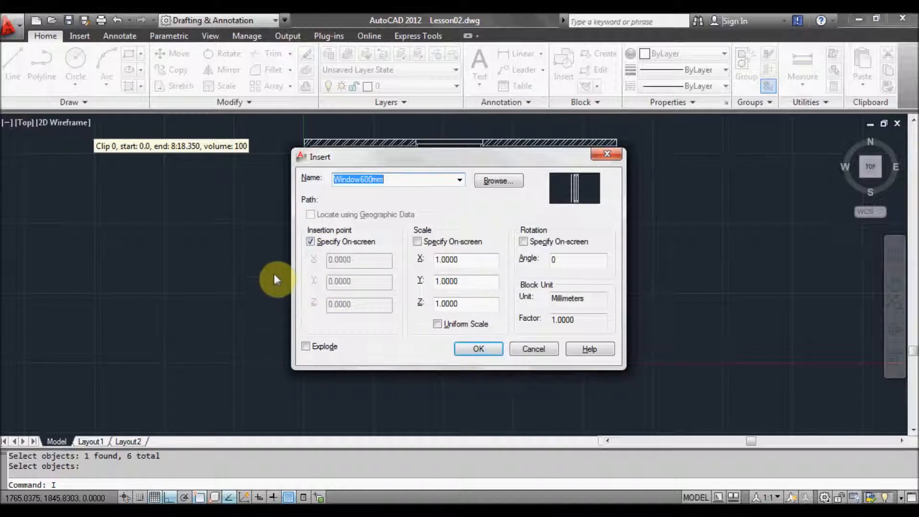
{"action": "mouse_move", "coordinate": [504, 287]}
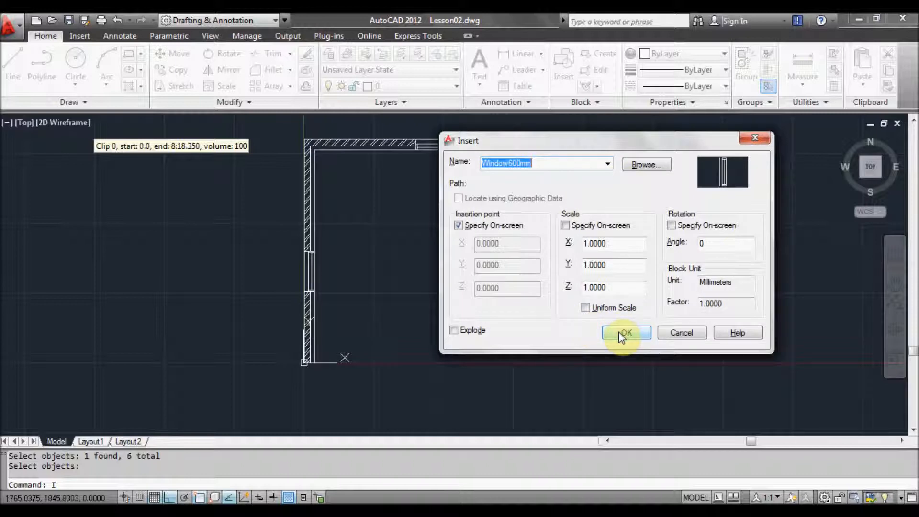
{"action": "left_click", "coordinate": [625, 333]}
{"action": "type", "text": "x"}
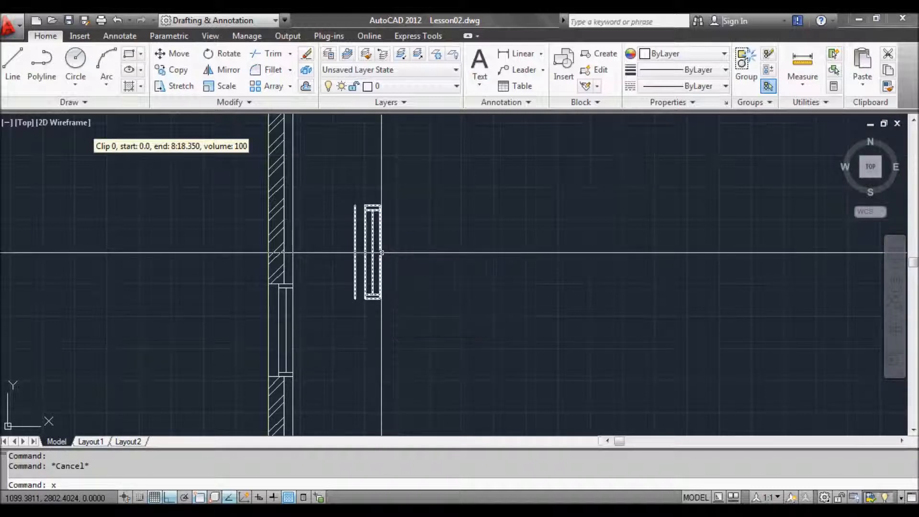
- Move the inserted window block into the gap of the vertical wall
{"action": "type", "text": "explode nil"}
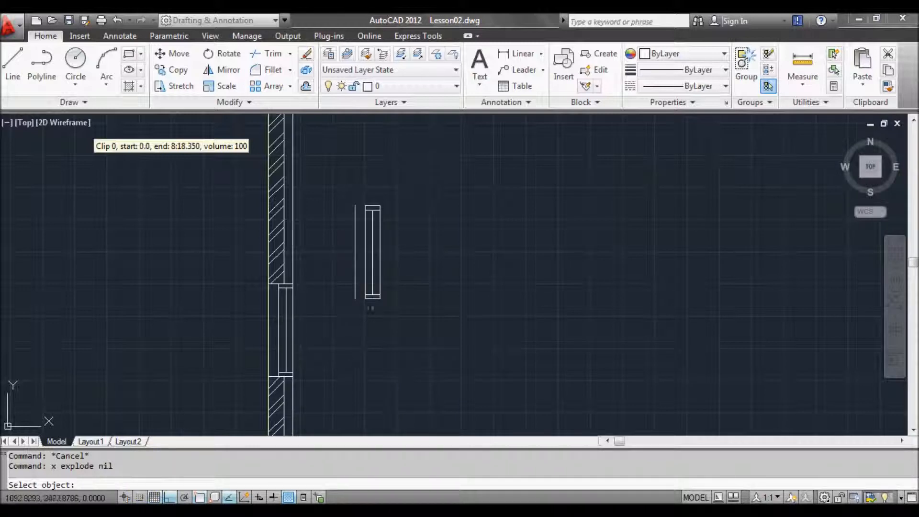
{"action": "left_click", "coordinate": [380, 287]}
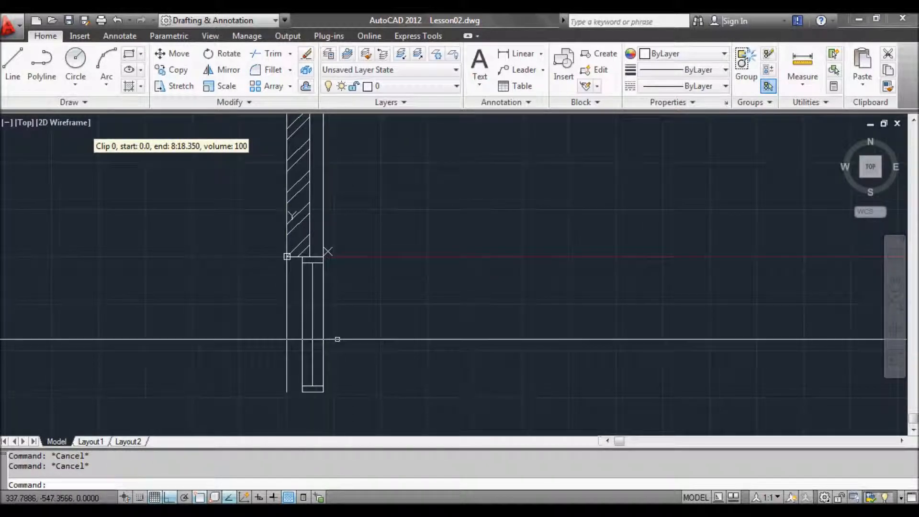
- Set GRIPBLOCK to 1 and bring up the editing menu for the selected window block
{"action": "left_click", "coordinate": [303, 323]}
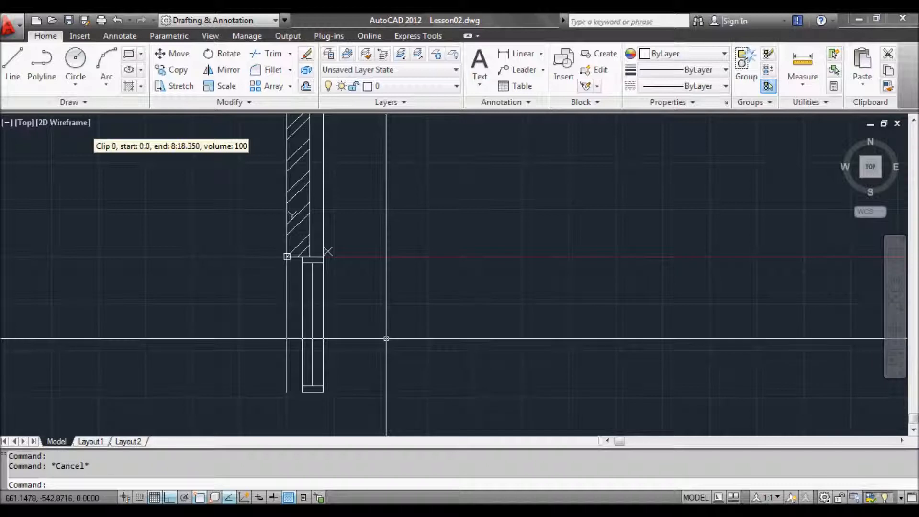
{"action": "mouse_move", "coordinate": [371, 349]}
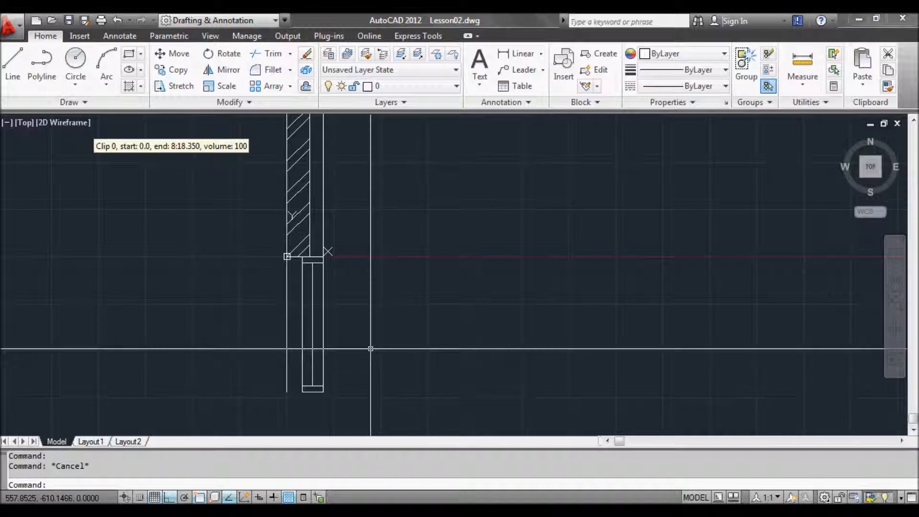
{"action": "type", "text": "GRIPBLOCK"}
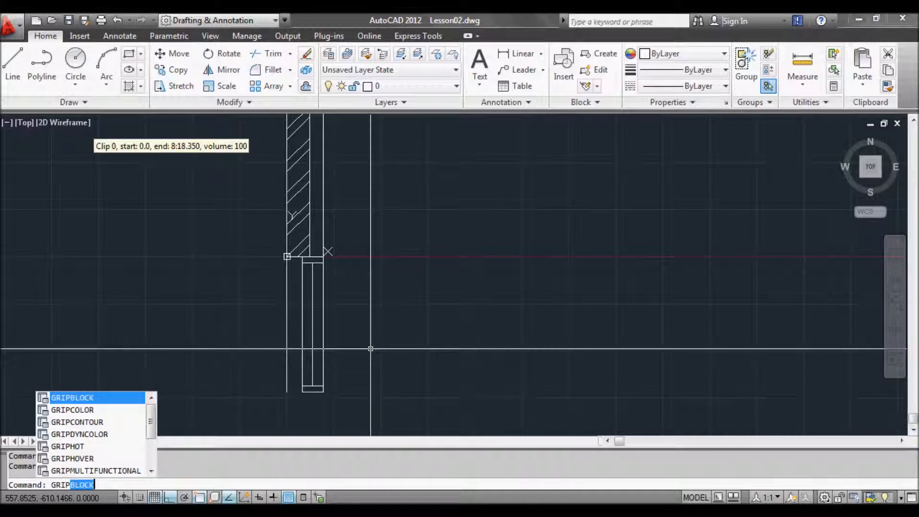
{"action": "key", "text": "Escape"}
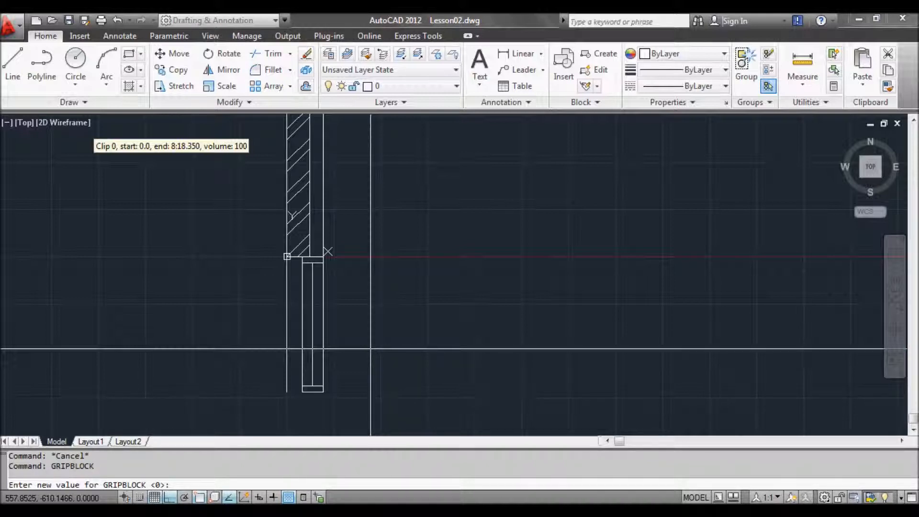
{"action": "type", "text": "1"}
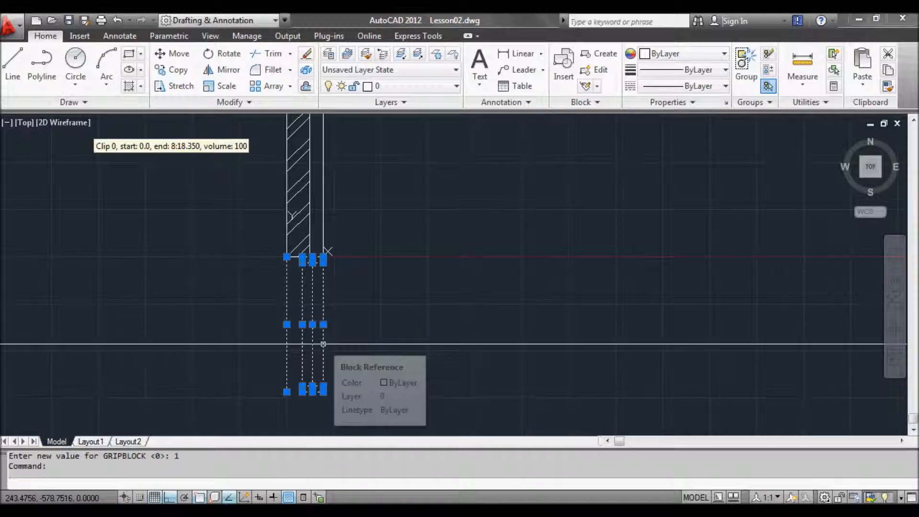
{"action": "key", "text": "Escape"}
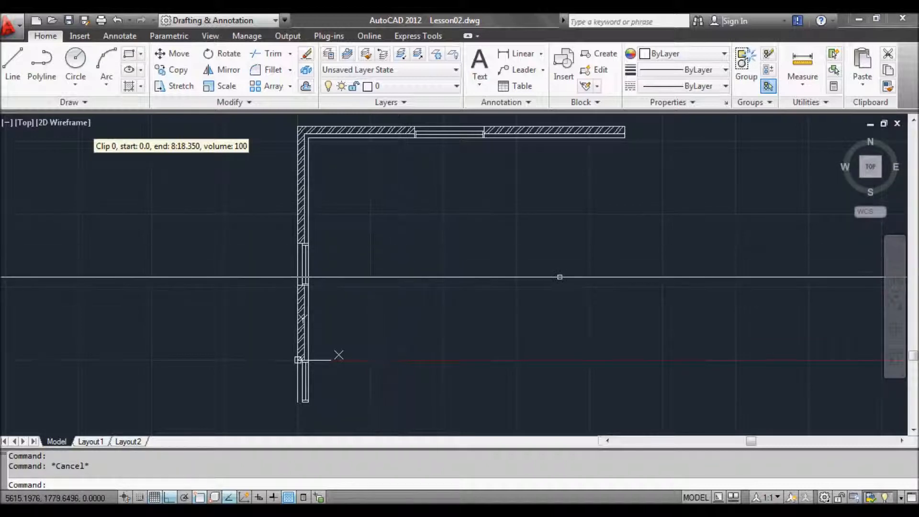
{"action": "mouse_move", "coordinate": [401, 283]}
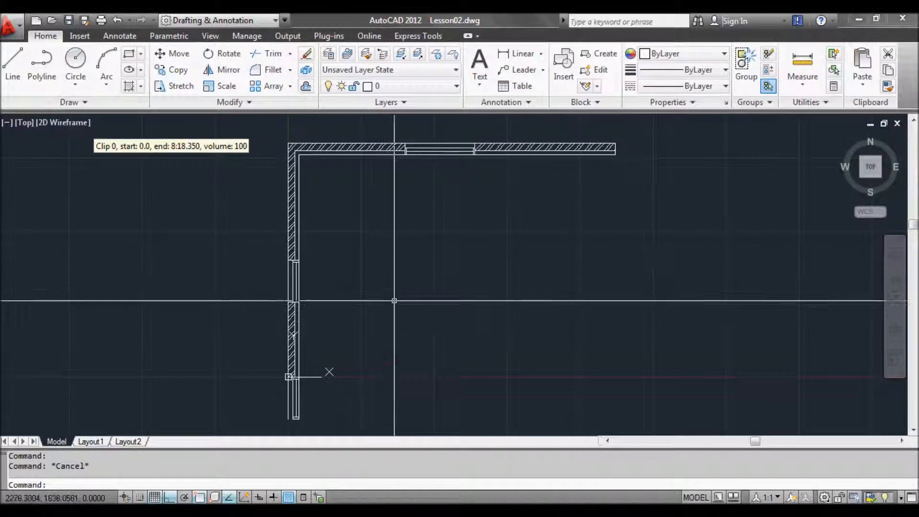
{"action": "mouse_move", "coordinate": [380, 287]}
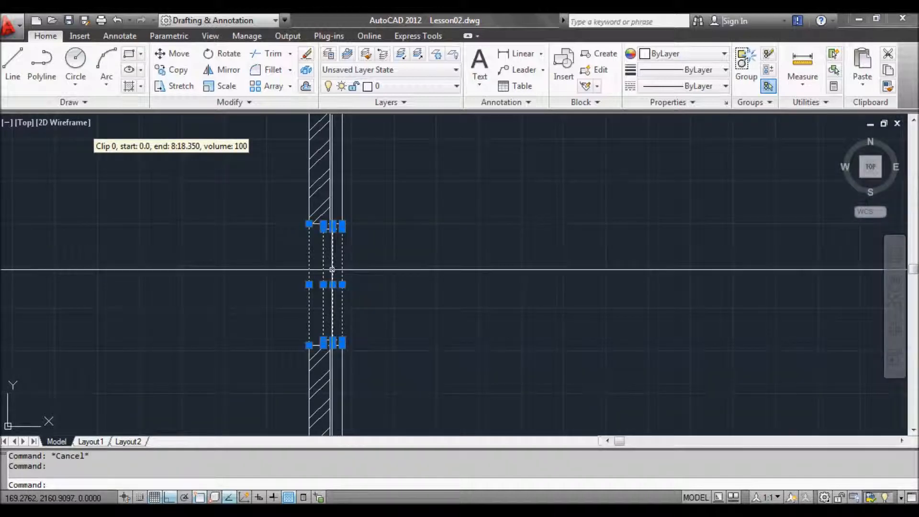
{"action": "right_click", "coordinate": [332, 270]}
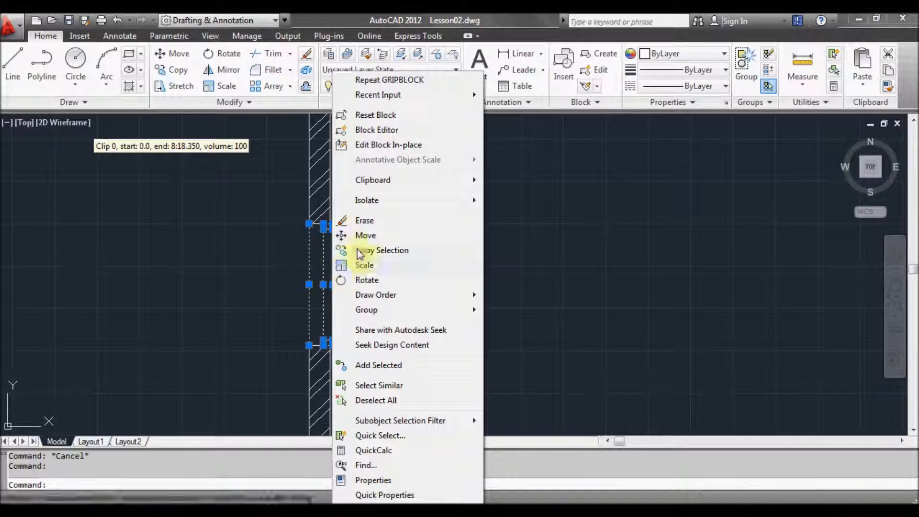
{"action": "mouse_move", "coordinate": [376, 129]}
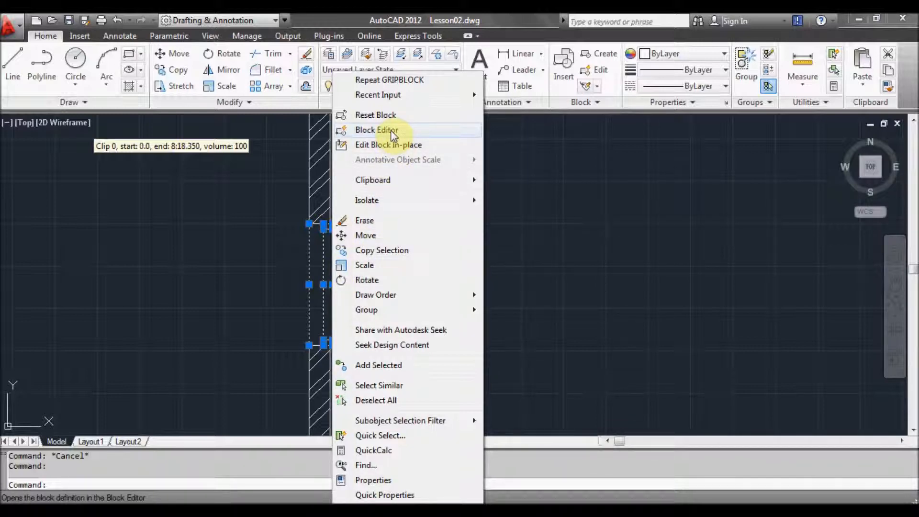
- Open the window block in the Block Editor with the Parameters palette shown
{"action": "left_click", "coordinate": [376, 129]}
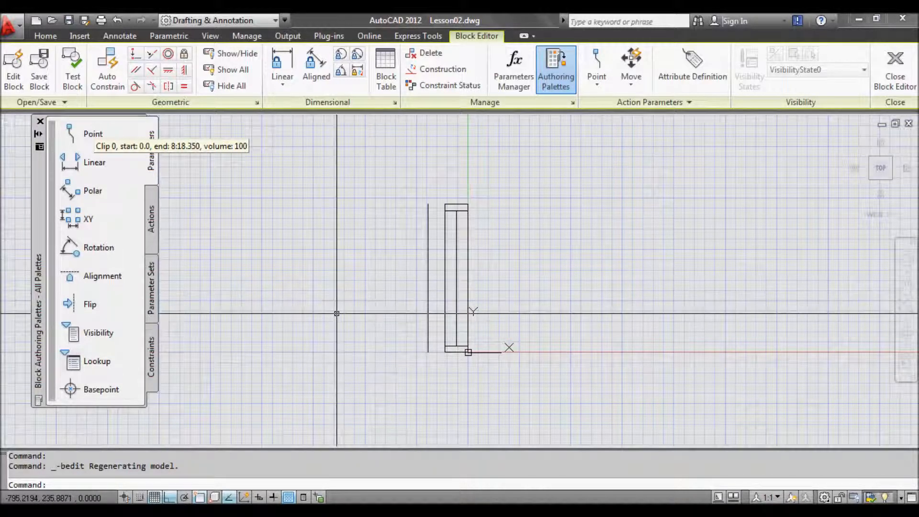
{"action": "mouse_move", "coordinate": [70, 162]}
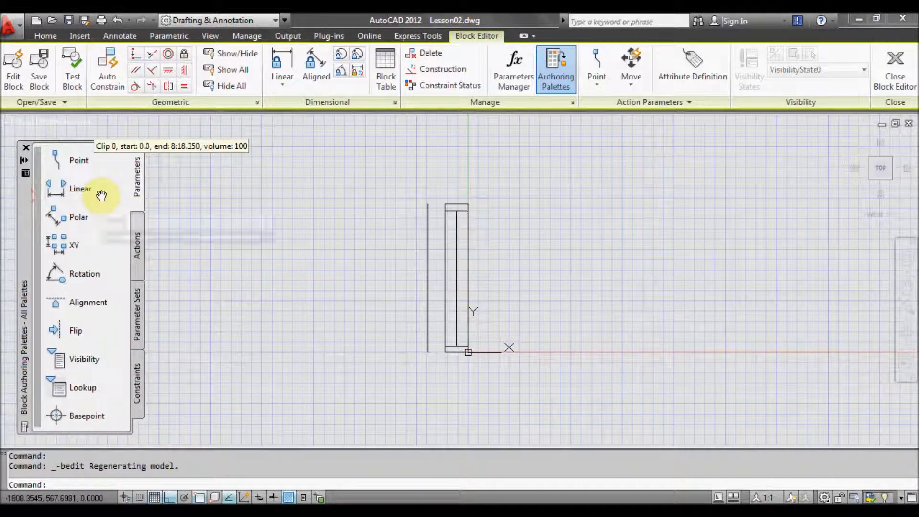
{"action": "mouse_move", "coordinate": [80, 189]}
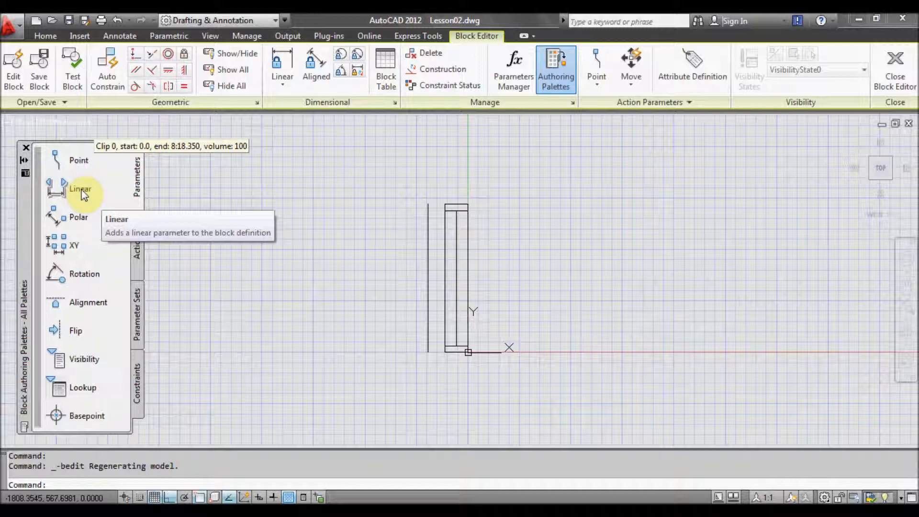
- Place the linear parameter Distance1 along the window's height with its label by the left edge
{"action": "left_click", "coordinate": [81, 188]}
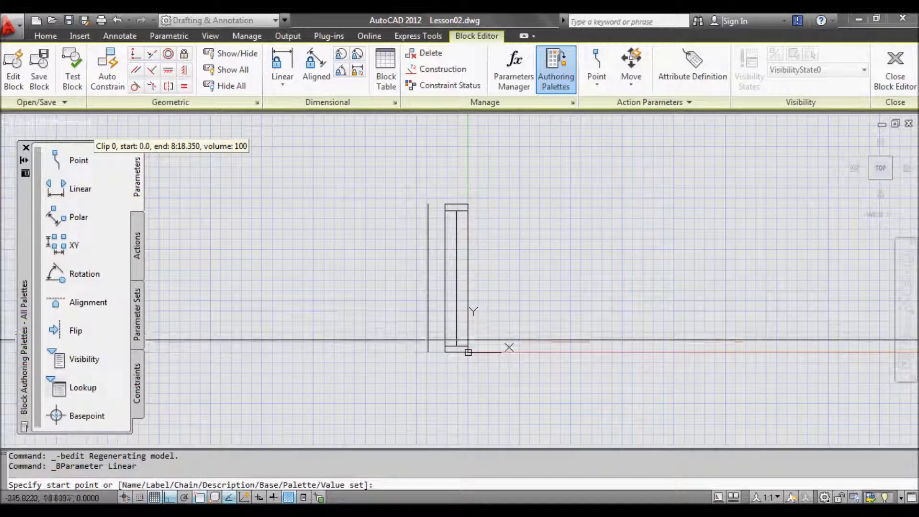
{"action": "left_click", "coordinate": [428, 353]}
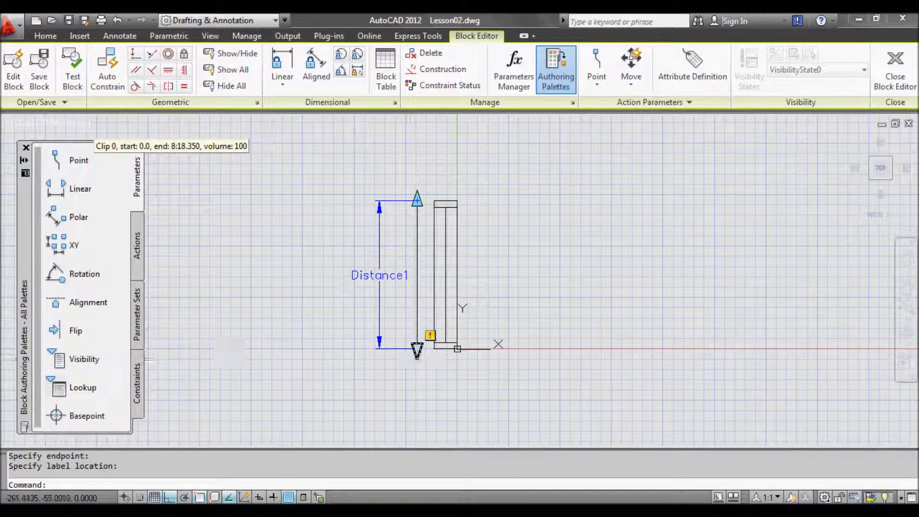
{"action": "left_click", "coordinate": [416, 350]}
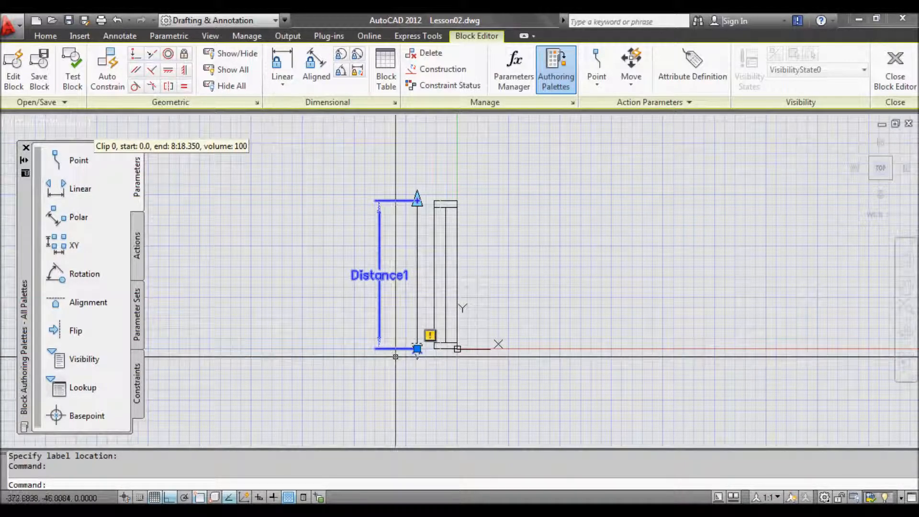
{"action": "right_click", "coordinate": [416, 350]}
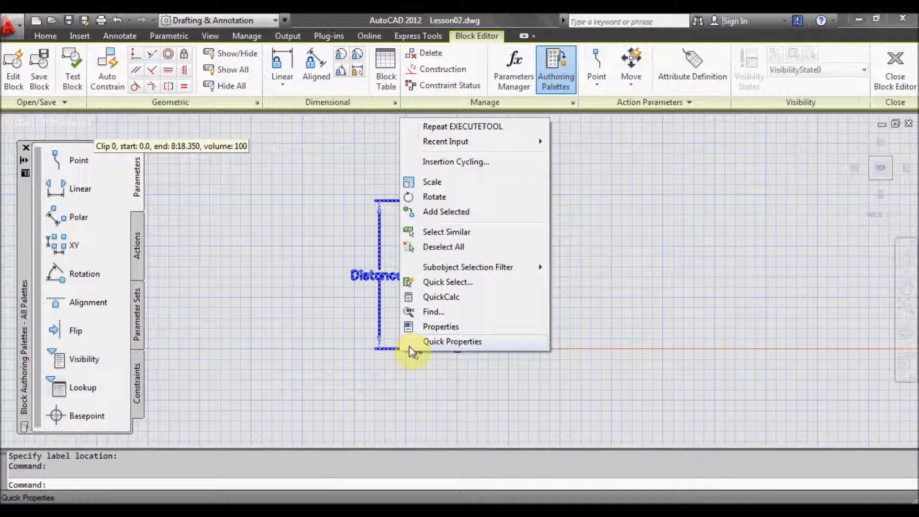
{"action": "mouse_move", "coordinate": [468, 267]}
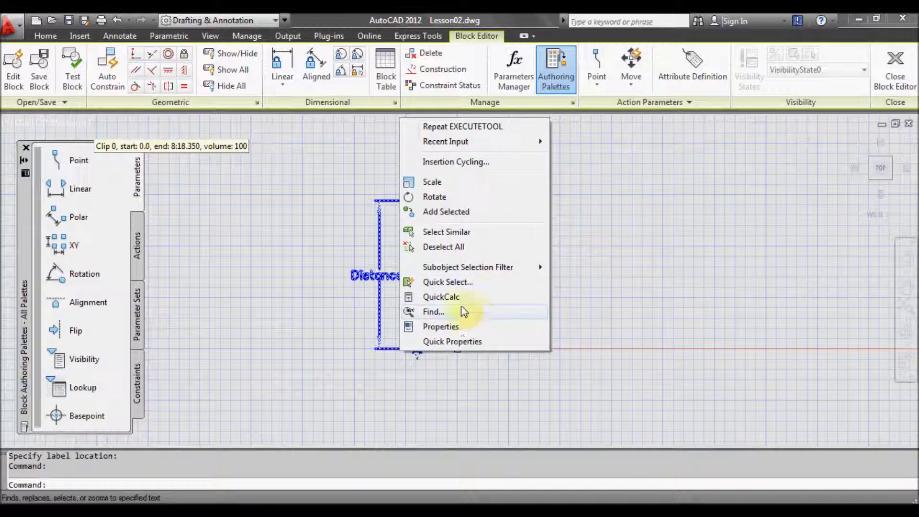
{"action": "key", "text": "Escape"}
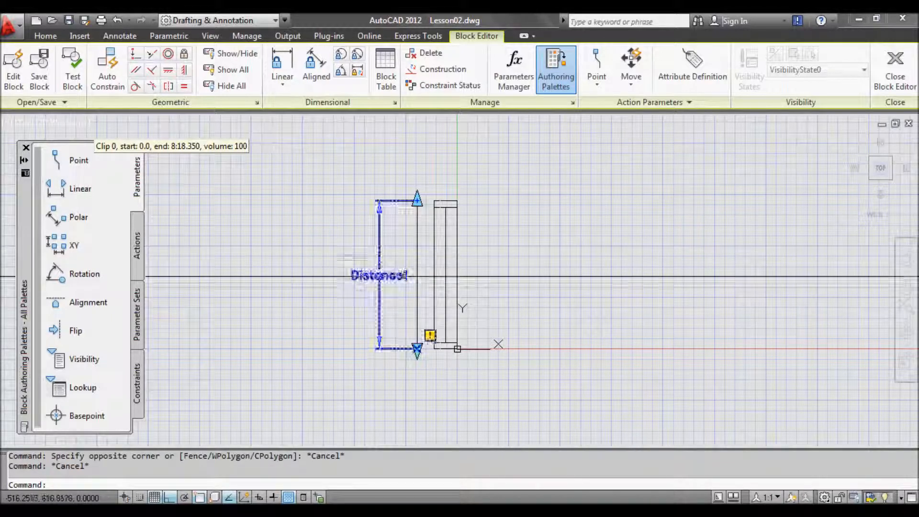
{"action": "right_click", "coordinate": [417, 211]}
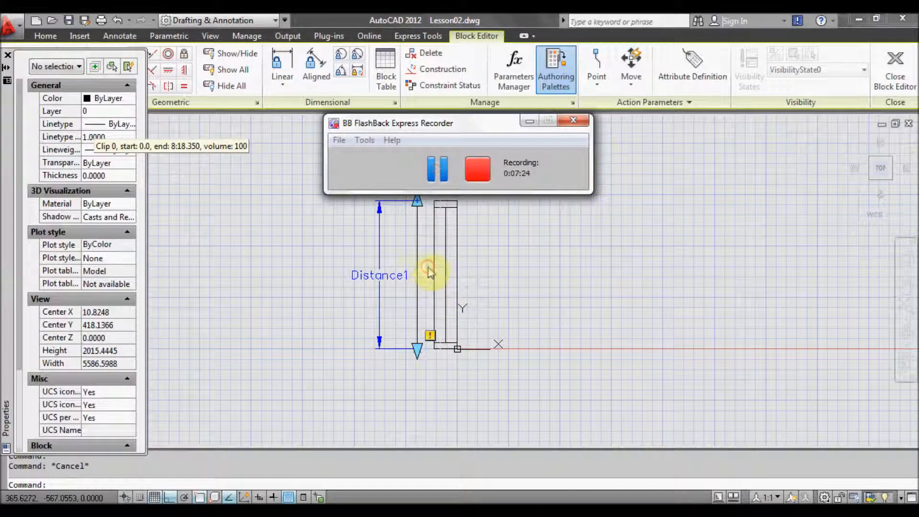
{"action": "left_click", "coordinate": [416, 275]}
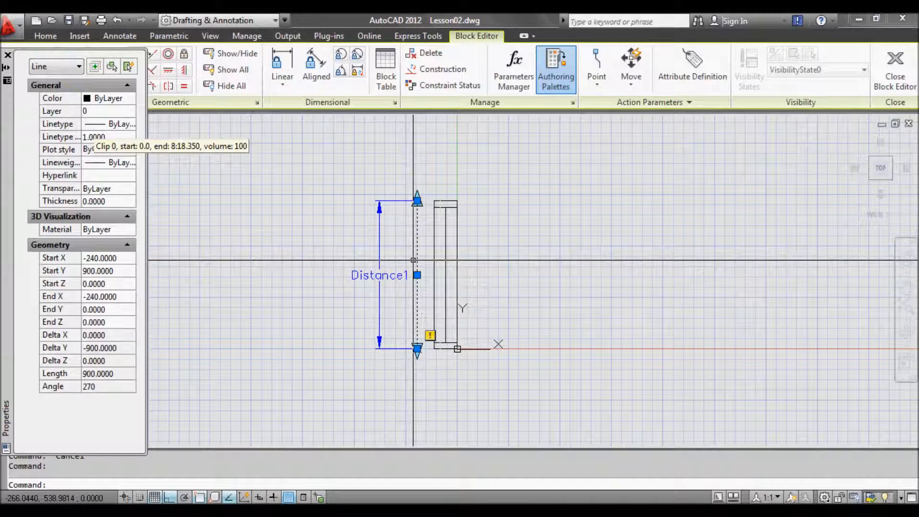
{"action": "right_click", "coordinate": [457, 348]}
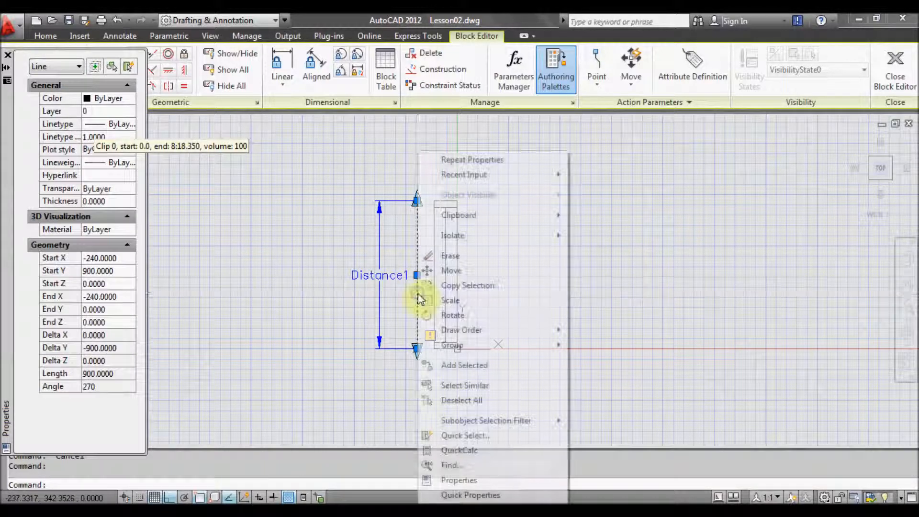
{"action": "left_click", "coordinate": [458, 479]}
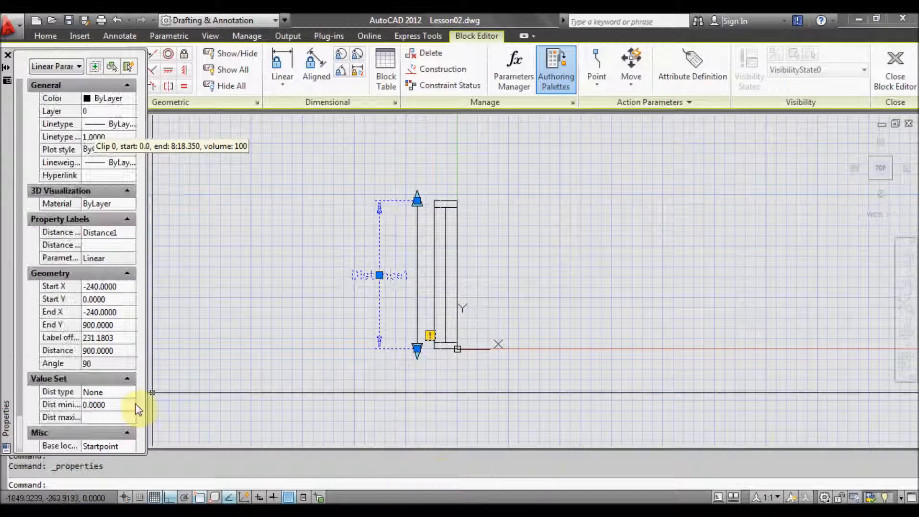
{"action": "scroll", "scroll_direction": "down", "scroll_amount": 3}
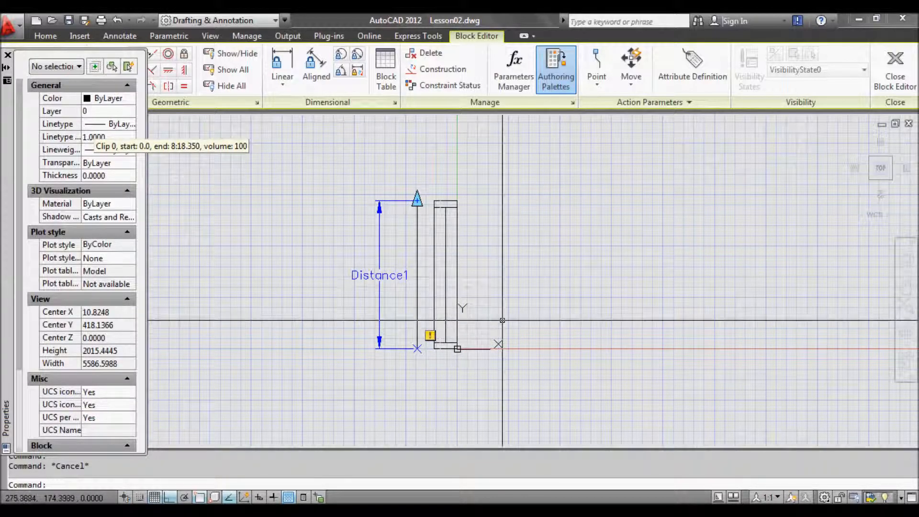
{"action": "mouse_move", "coordinate": [233, 248]}
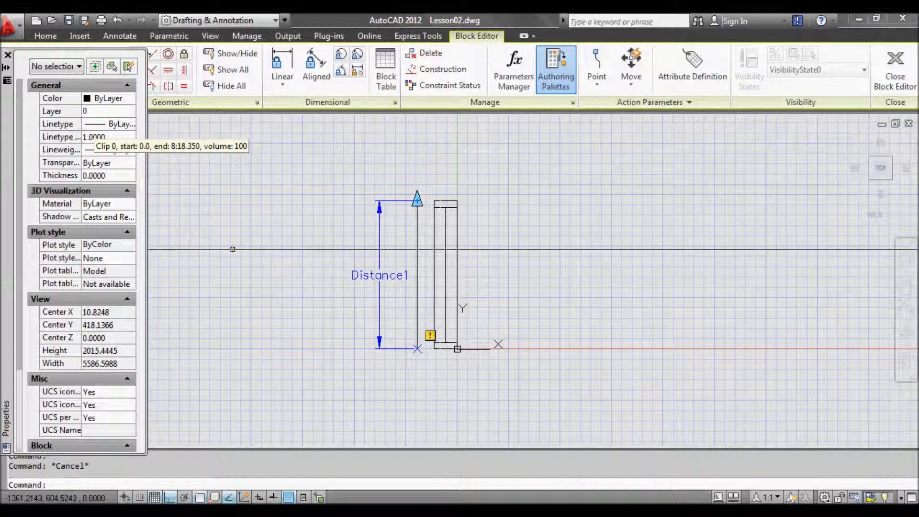
{"action": "mouse_move", "coordinate": [9, 56]}
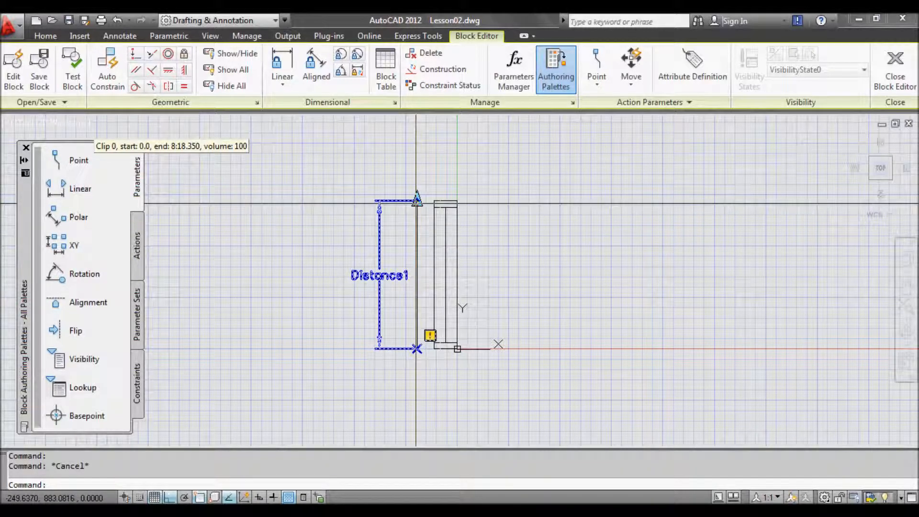
{"action": "left_click", "coordinate": [137, 238]}
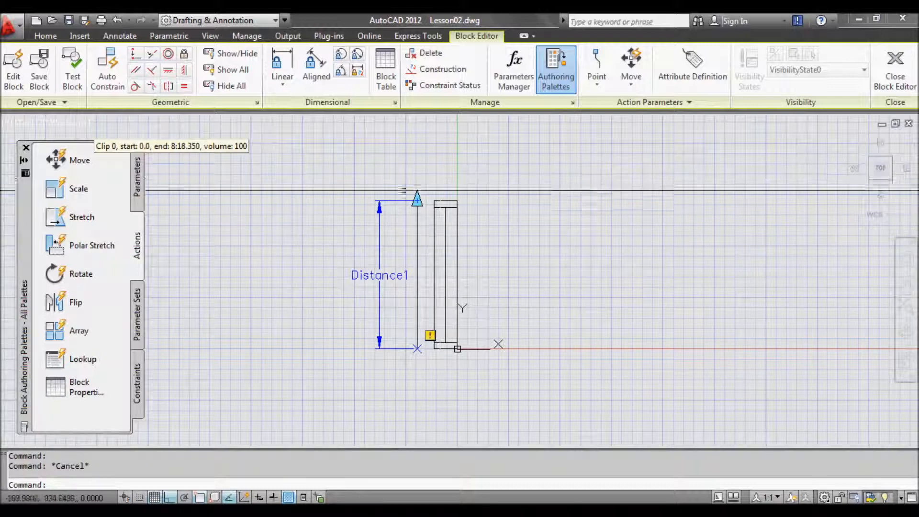
{"action": "mouse_move", "coordinate": [91, 226]}
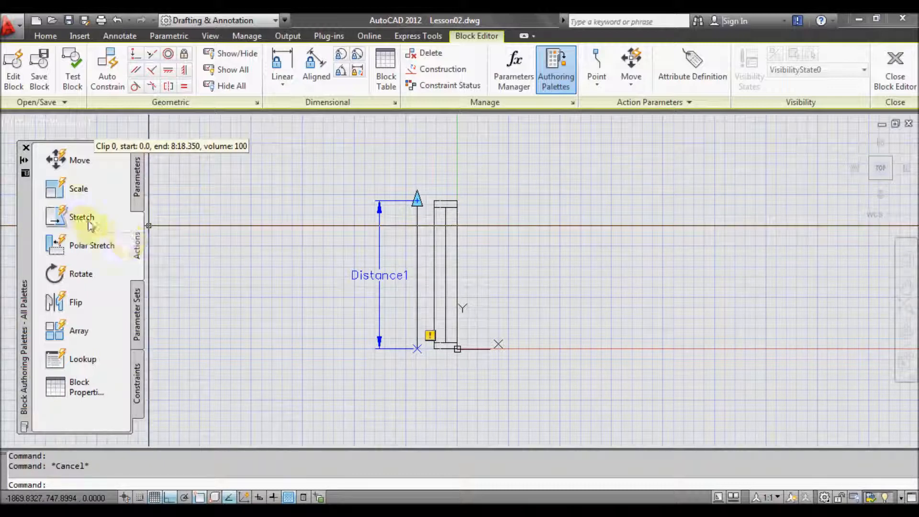
{"action": "mouse_move", "coordinate": [83, 221]}
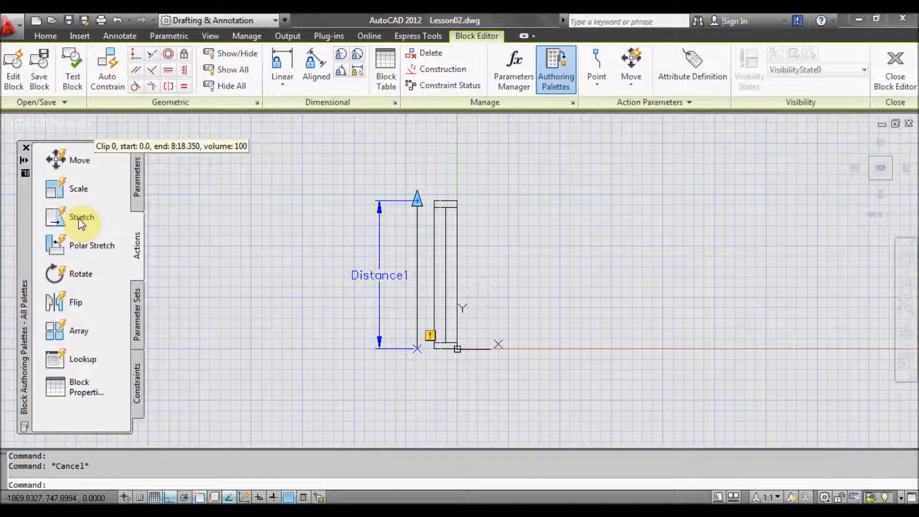
- Add a stretch action on Distance1 framing the window top and its five objects
{"action": "left_click", "coordinate": [81, 218]}
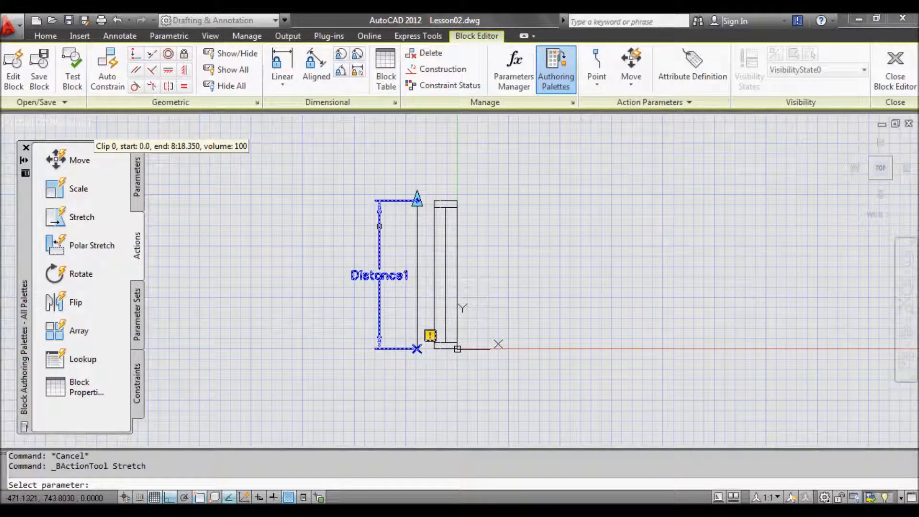
{"action": "left_click", "coordinate": [417, 200]}
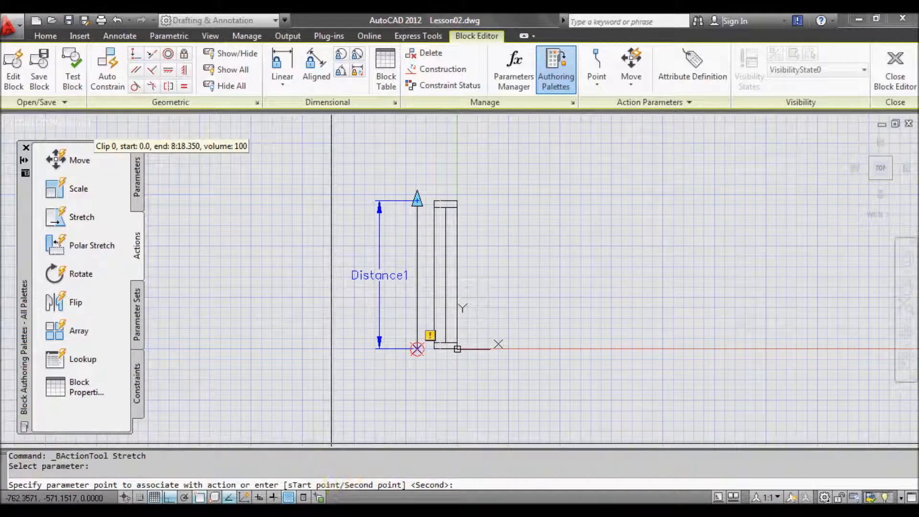
{"action": "mouse_move", "coordinate": [418, 201]}
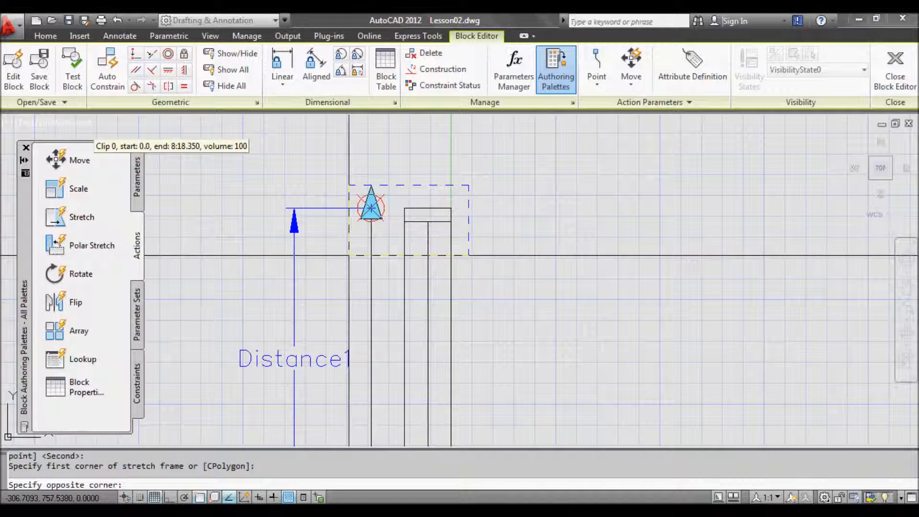
{"action": "left_click", "coordinate": [469, 255]}
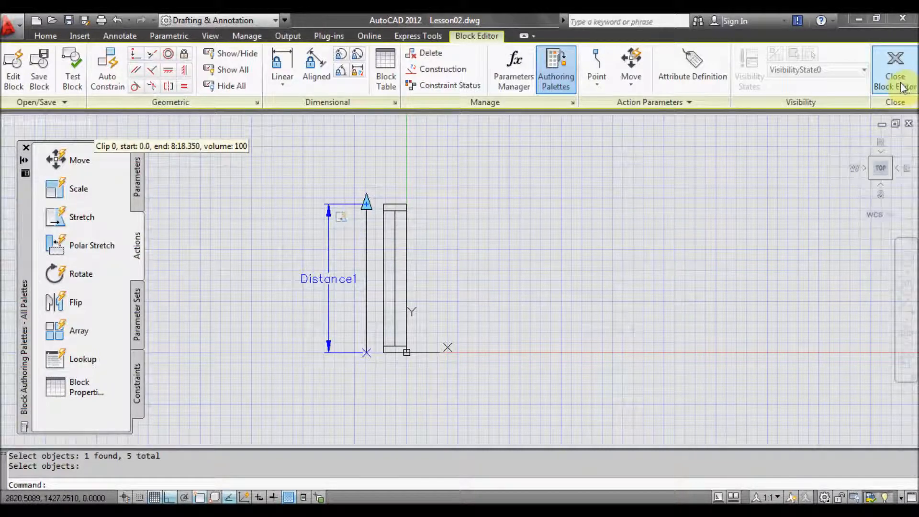
{"action": "mouse_move", "coordinate": [895, 70]}
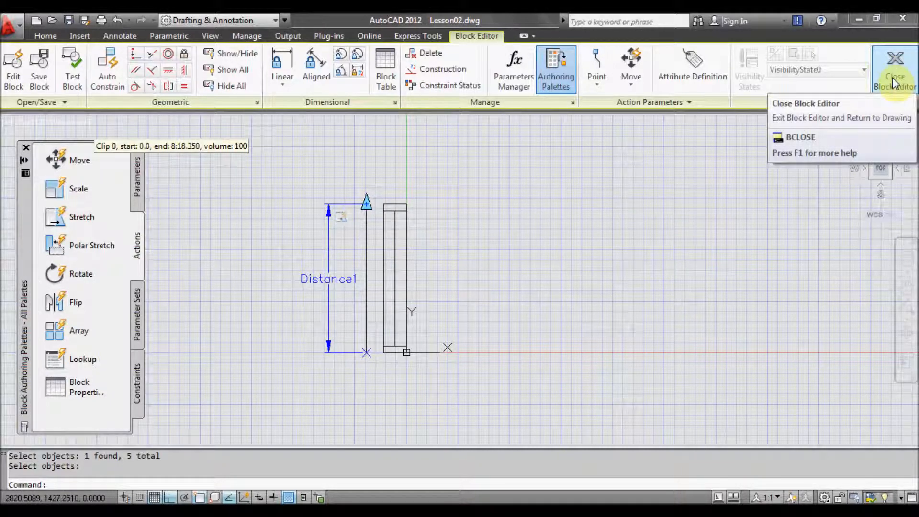
- Close the Block Editor, saving the changes to Window600mm, and return to the wall plan
{"action": "left_click", "coordinate": [894, 67]}
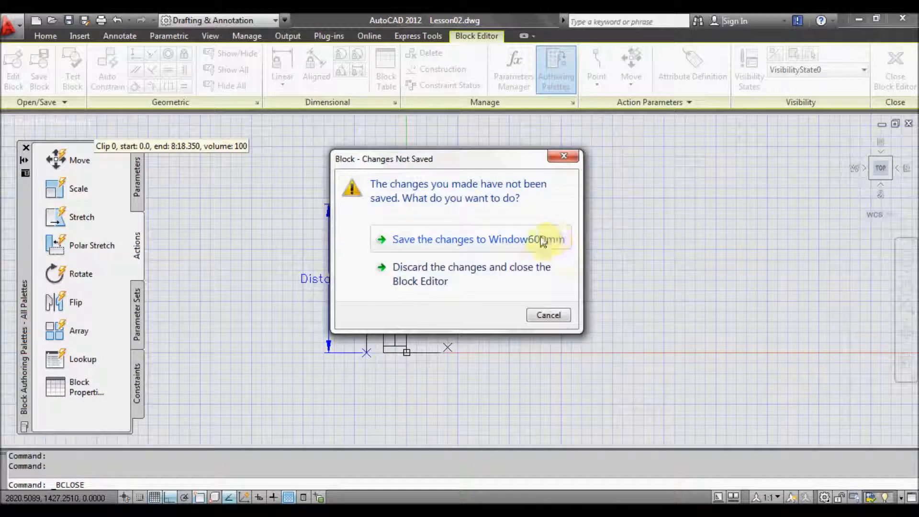
{"action": "mouse_move", "coordinate": [466, 244]}
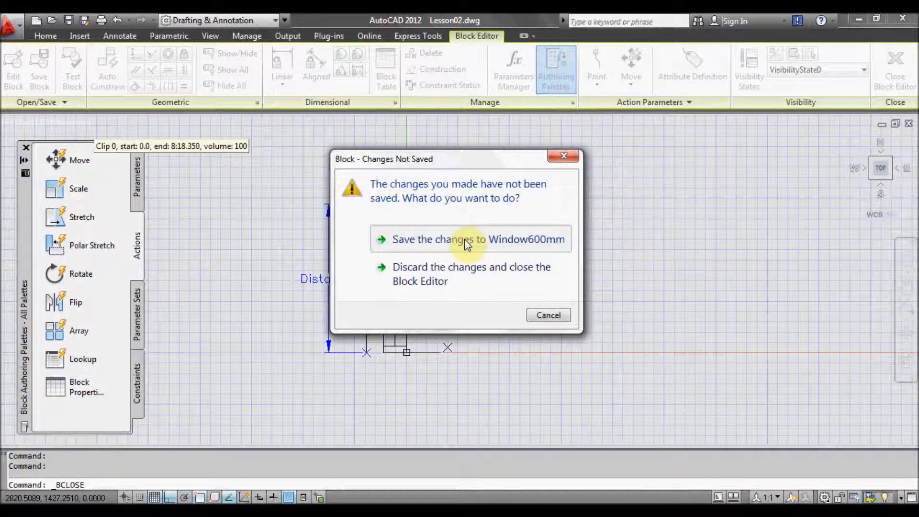
{"action": "left_click", "coordinate": [469, 239]}
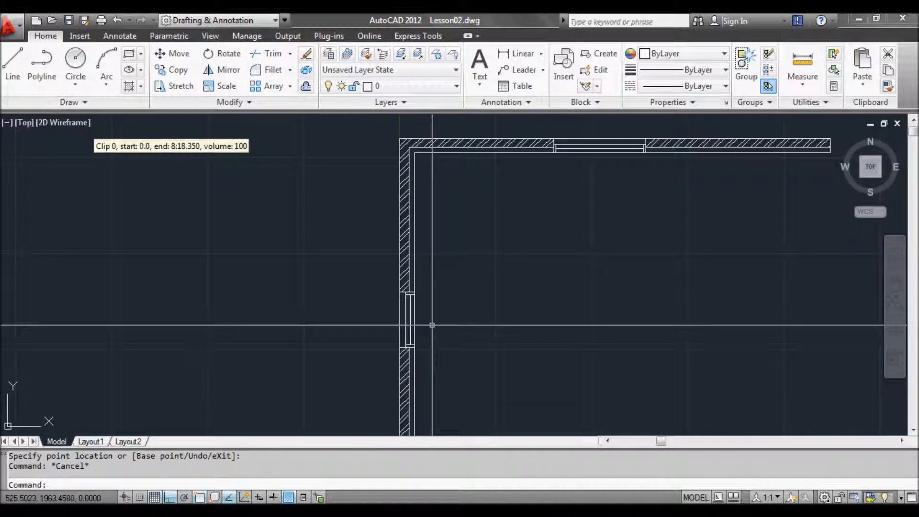
{"action": "mouse_move", "coordinate": [435, 328]}
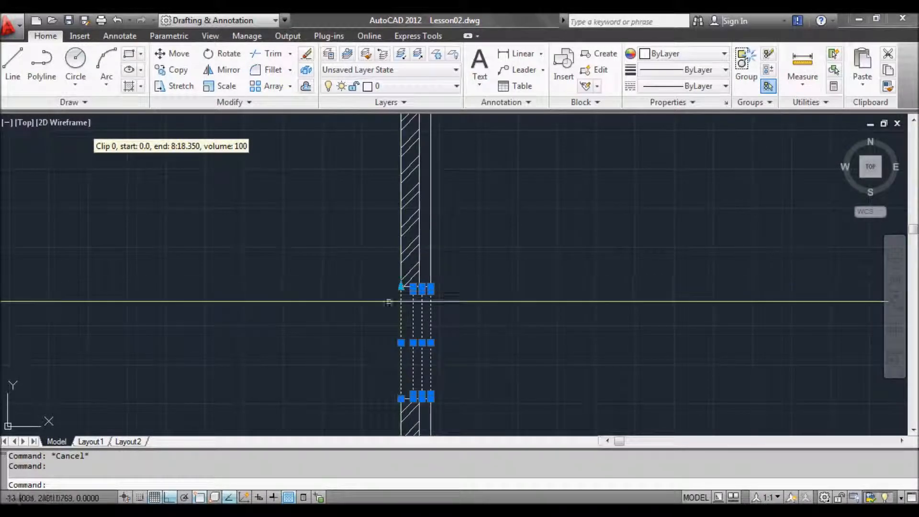
{"action": "mouse_move", "coordinate": [453, 336]}
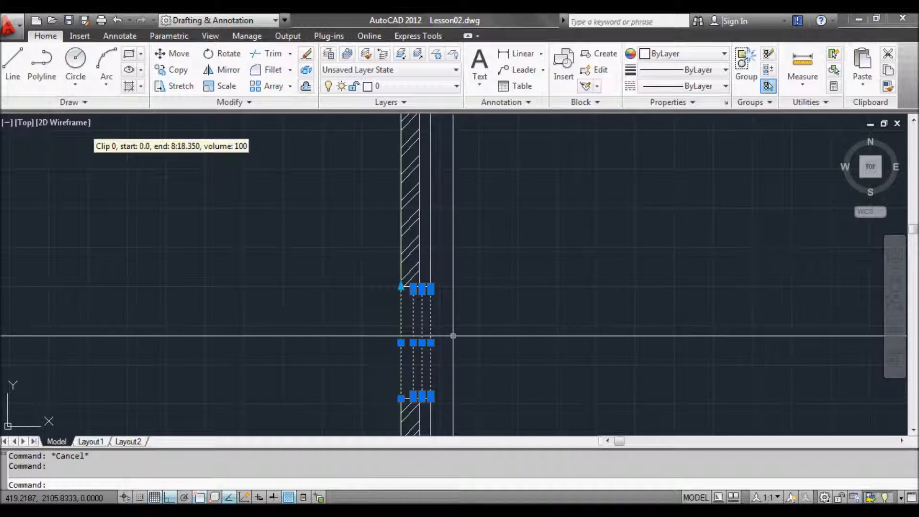